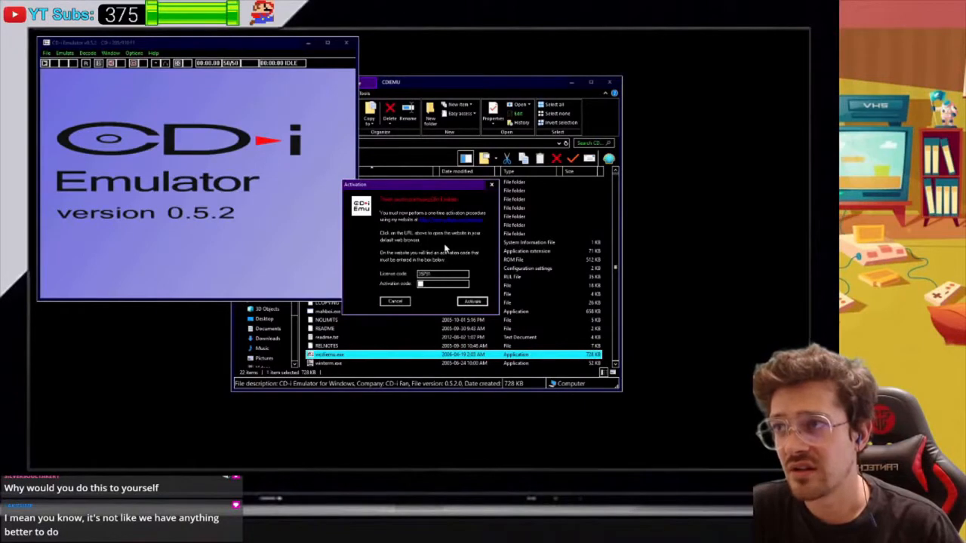
pyautogui.moveTo(452, 228)
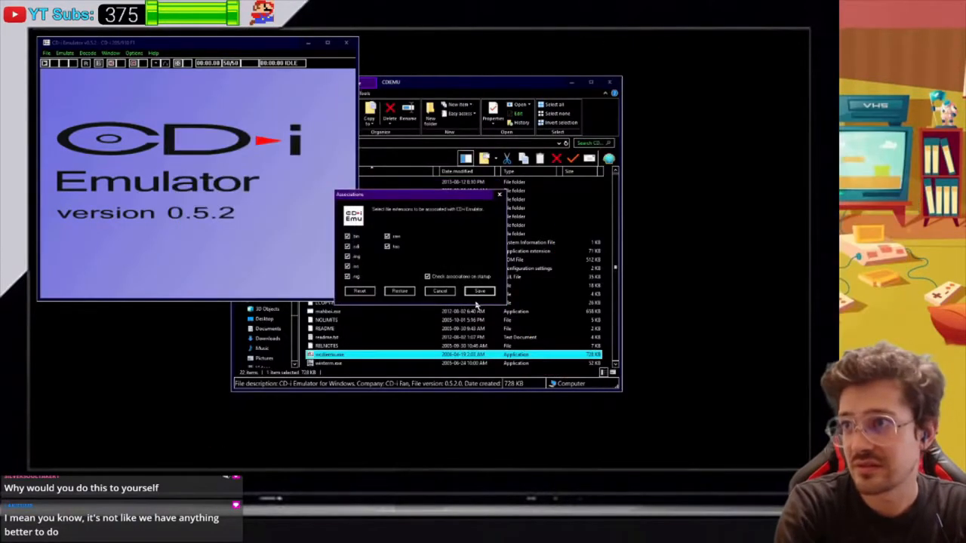
pyautogui.moveTo(424, 236)
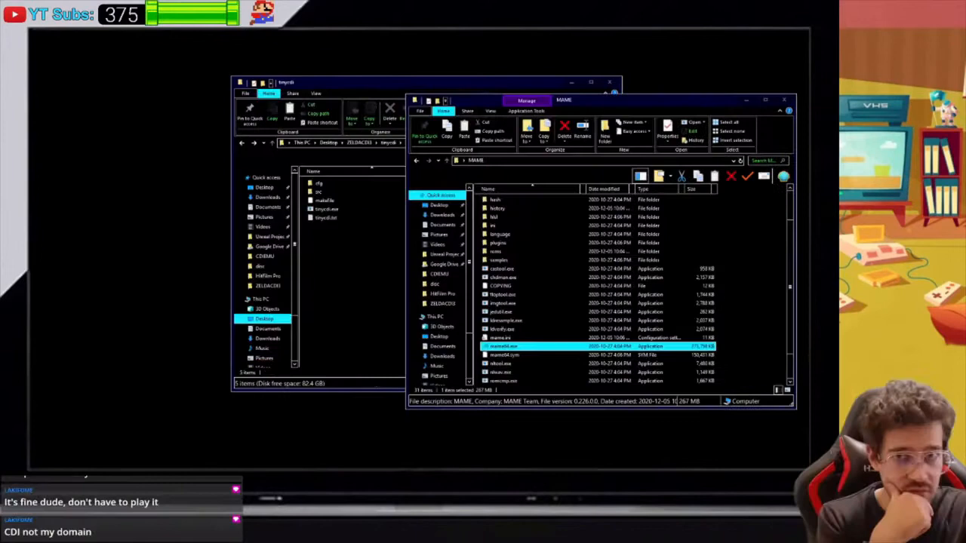
# - Launch mame64.exe, search the machine list for 'z', then switch to the Zelda's Adventure video
pyautogui.doubleClick(501, 345)
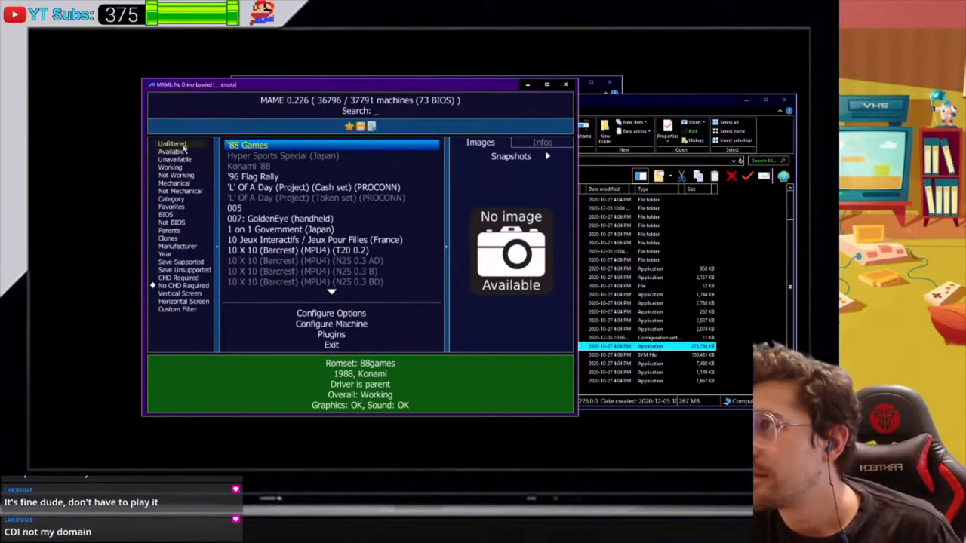
pyautogui.write('z')
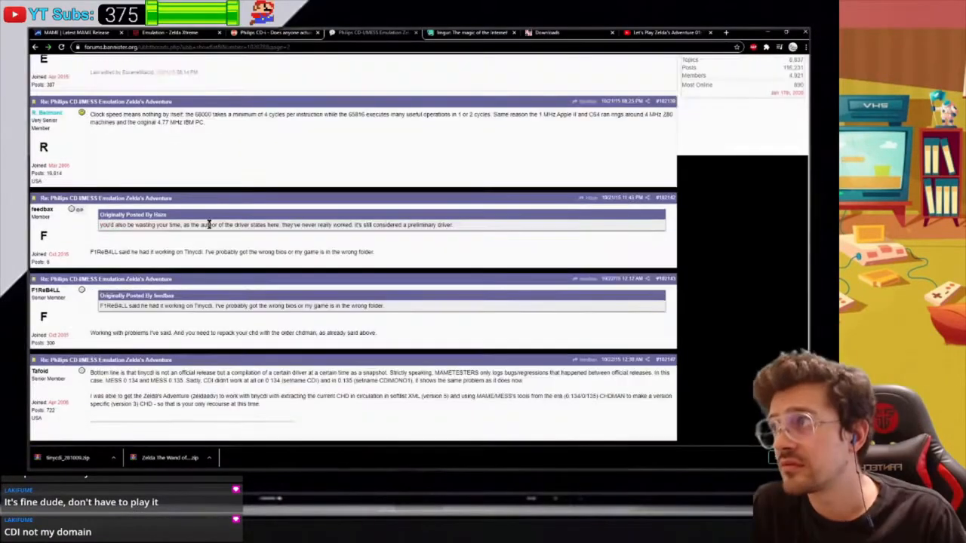
pyautogui.click(664, 33)
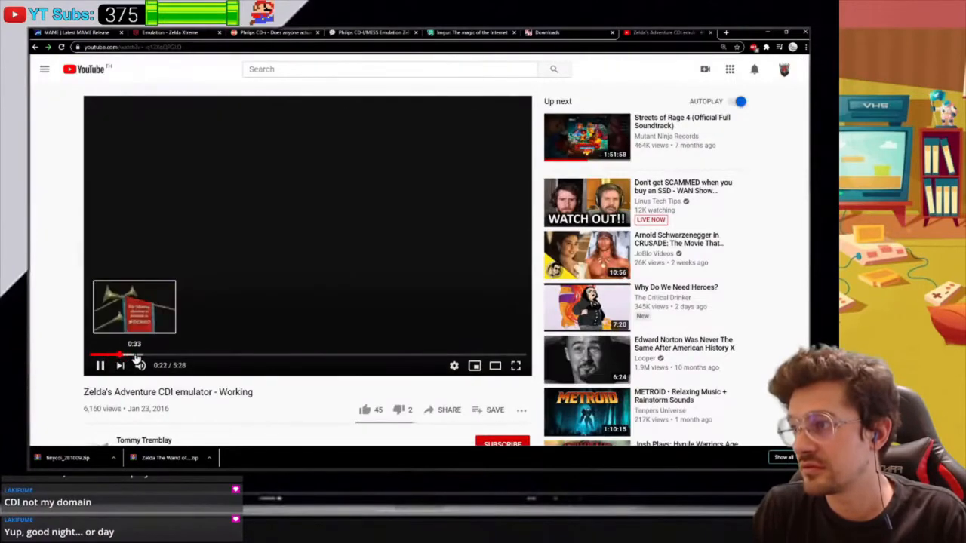
# - Play the video, expand SHOW MORE, and read the cdfile bin/cue setup instructions
pyautogui.click(166, 354)
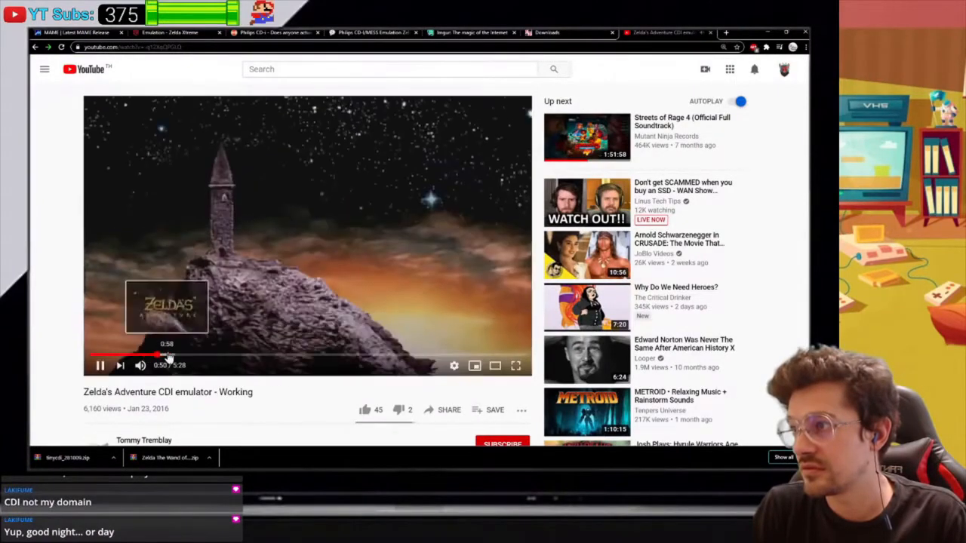
pyautogui.scroll(-3)
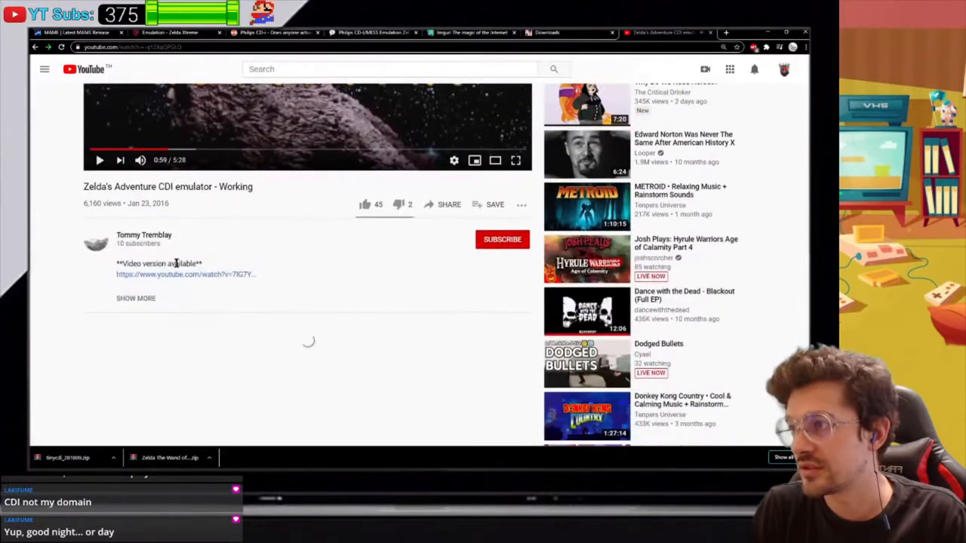
pyautogui.click(136, 298)
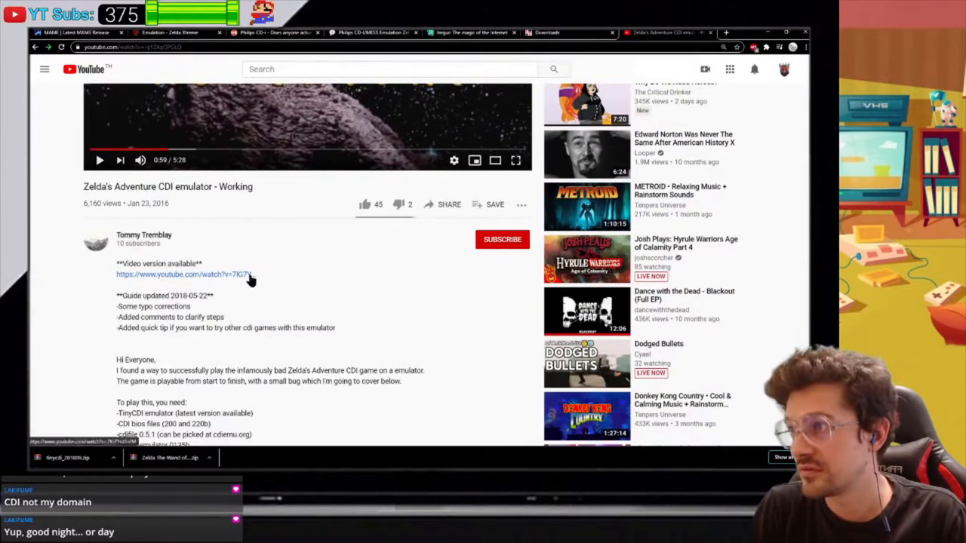
pyautogui.moveTo(199, 315)
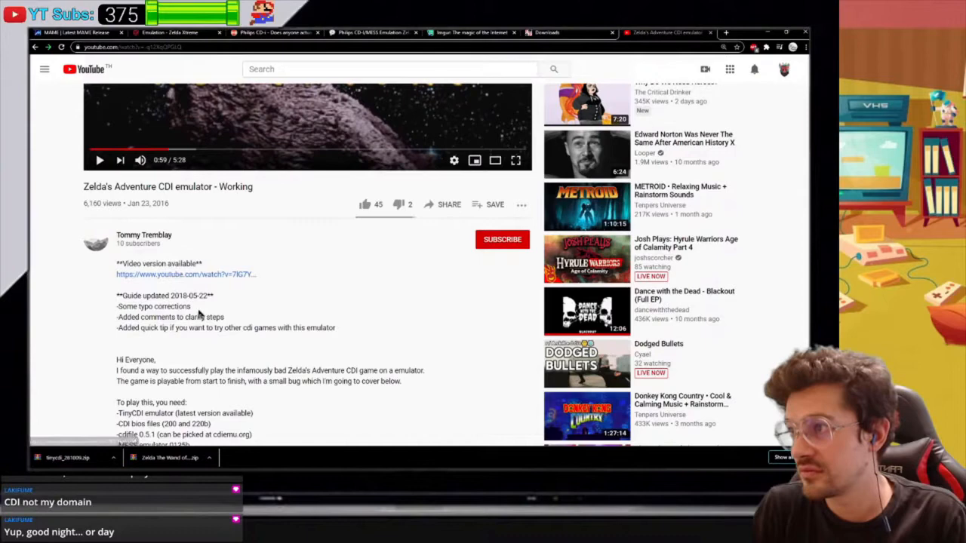
pyautogui.scroll(-3)
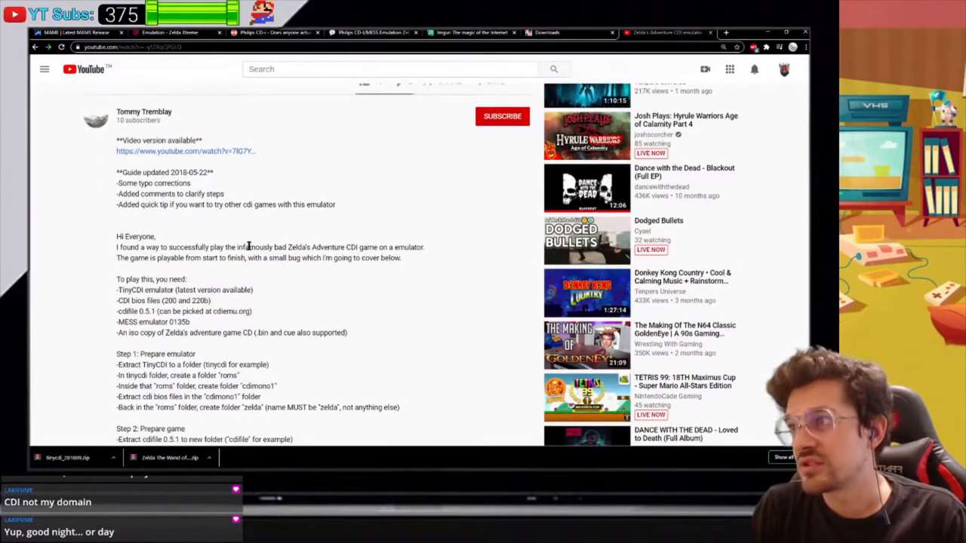
pyautogui.scroll(3)
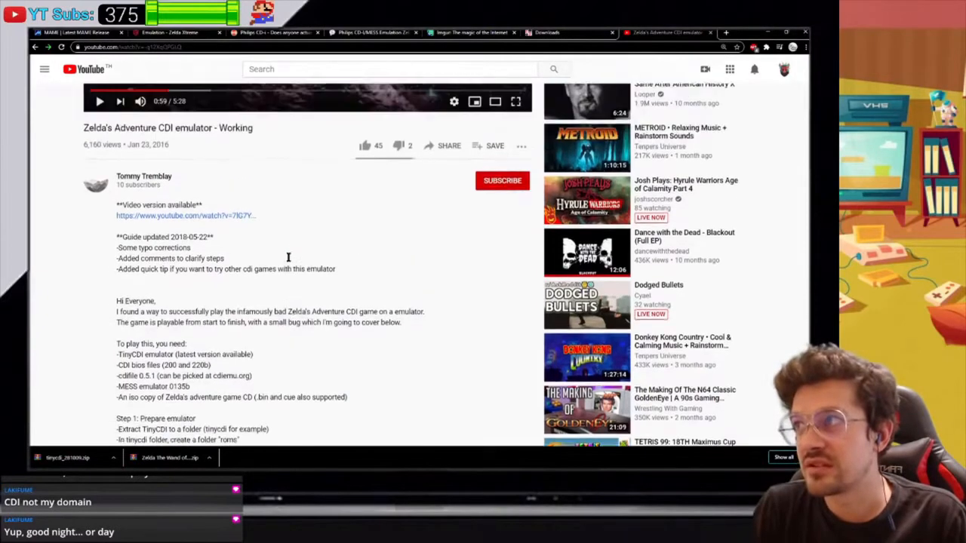
pyautogui.scroll(-3)
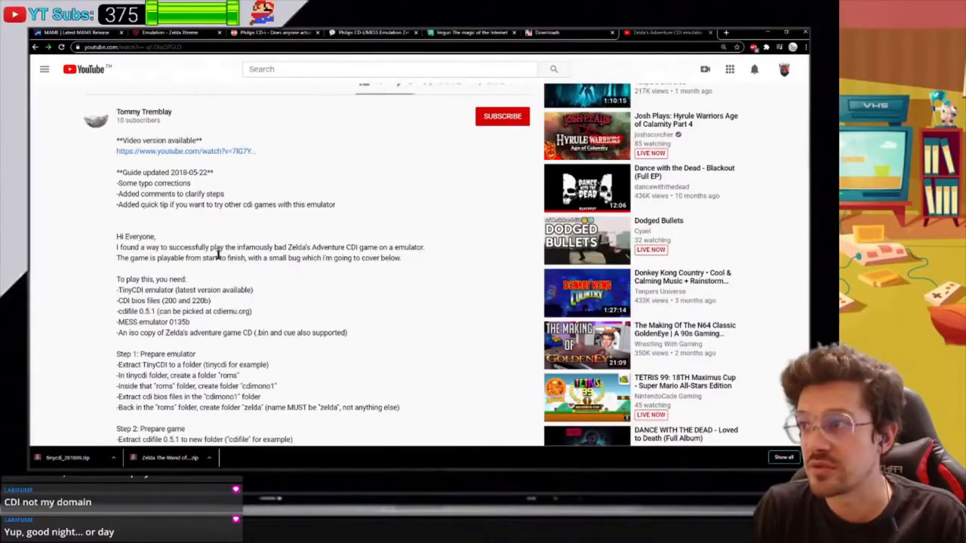
pyautogui.scroll(-3)
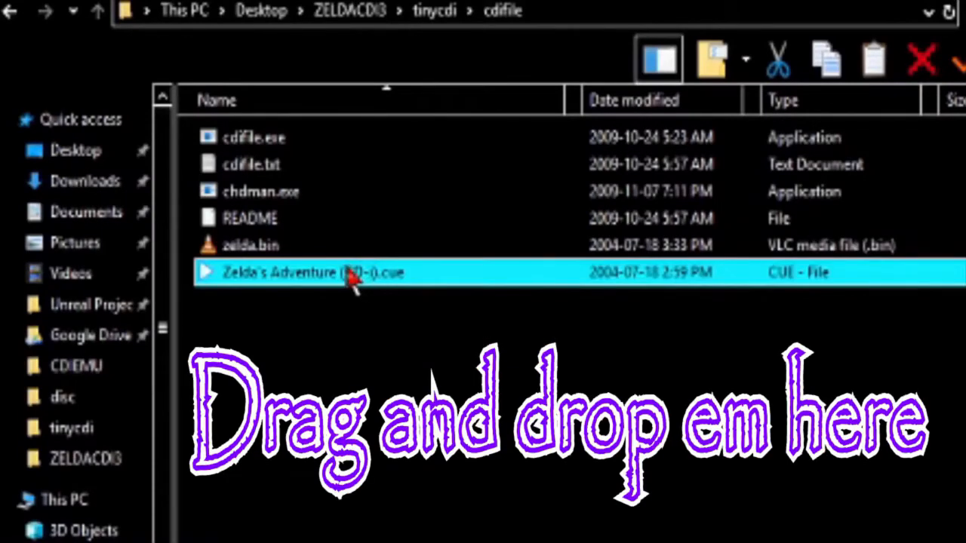
# - Open the Zelda's Adventure .cue from ZELDACDI3 > tinycdi > cdifile, reaching the Magnavox CD-i menu
pyautogui.doubleClick(309, 271)
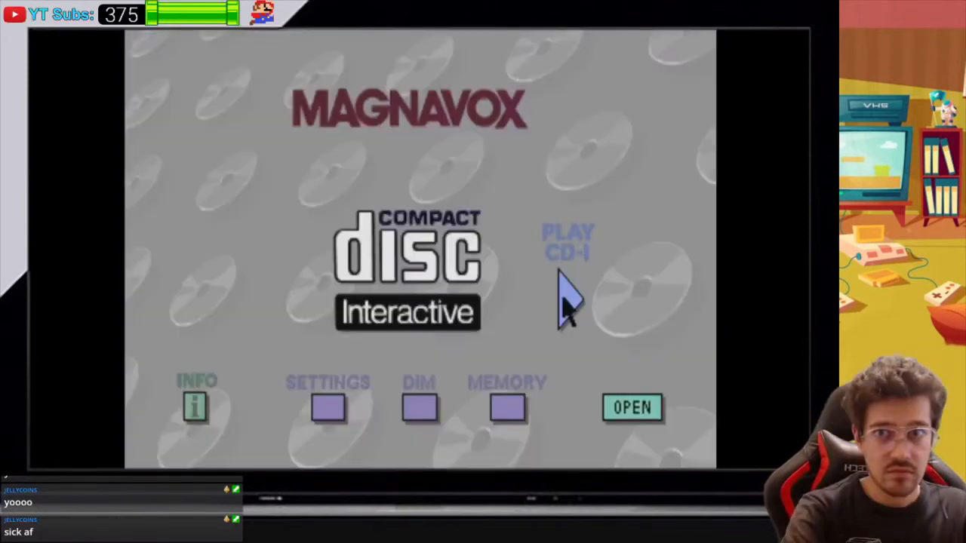
pyautogui.moveTo(570, 319)
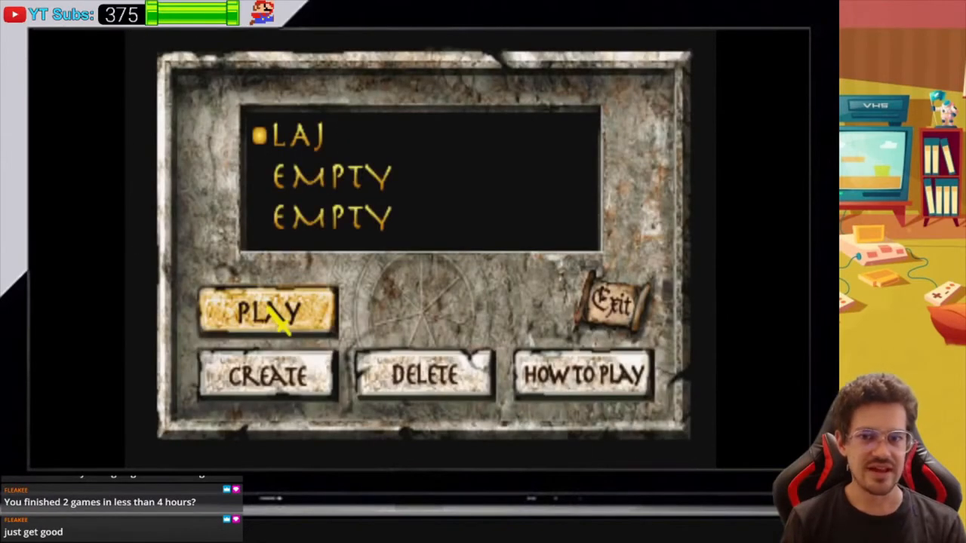
# - Play the LAJ save, leave the inventory via Save & Quit, then reload into overworld gameplay
pyautogui.click(267, 311)
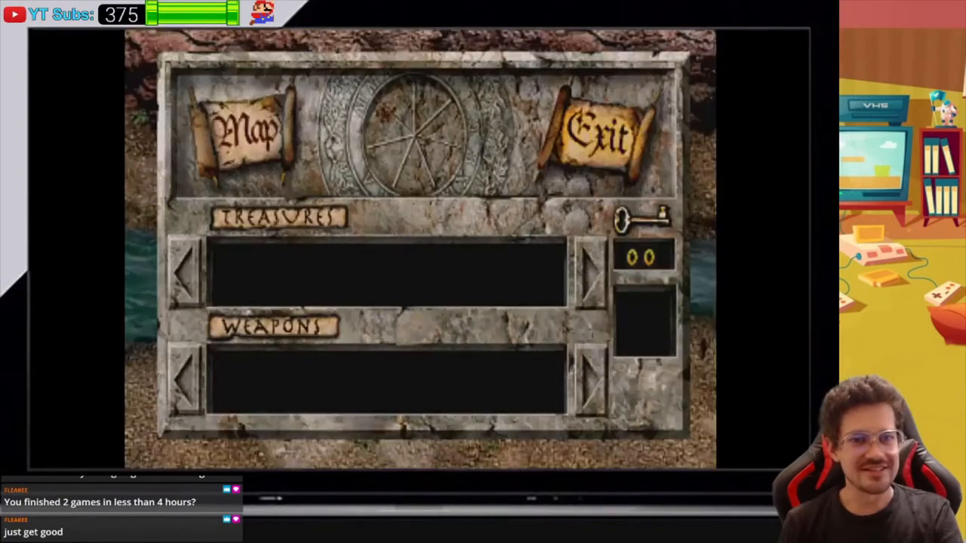
pyautogui.click(600, 136)
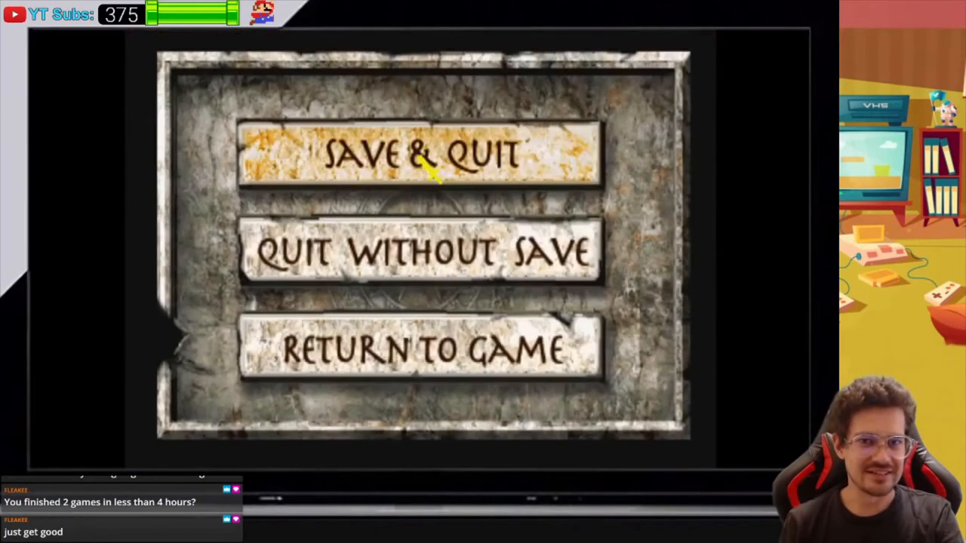
pyautogui.moveTo(422, 284)
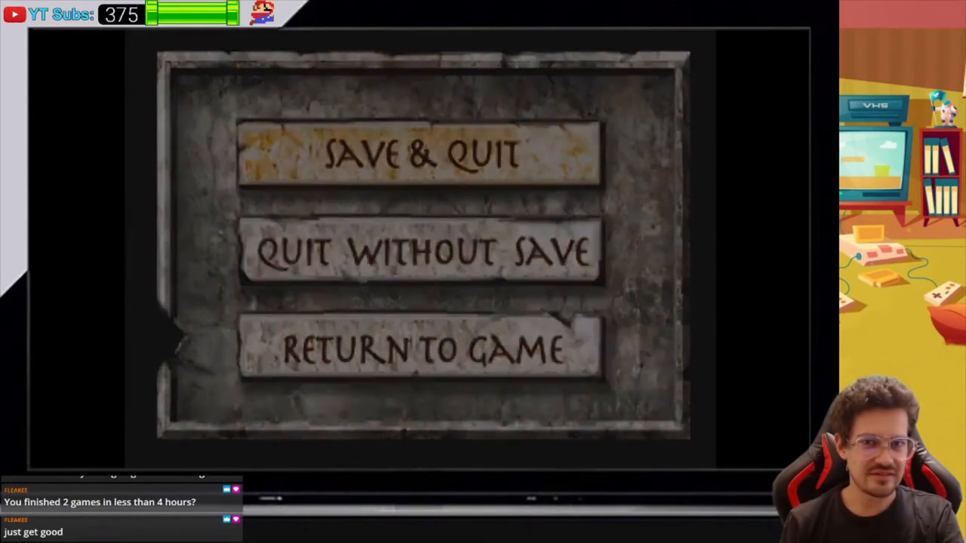
pyautogui.click(423, 154)
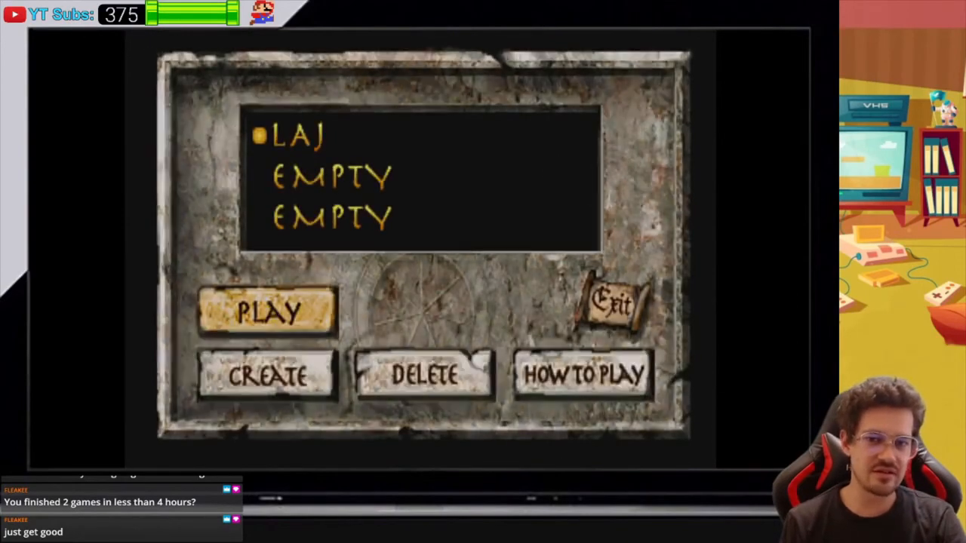
pyautogui.click(266, 311)
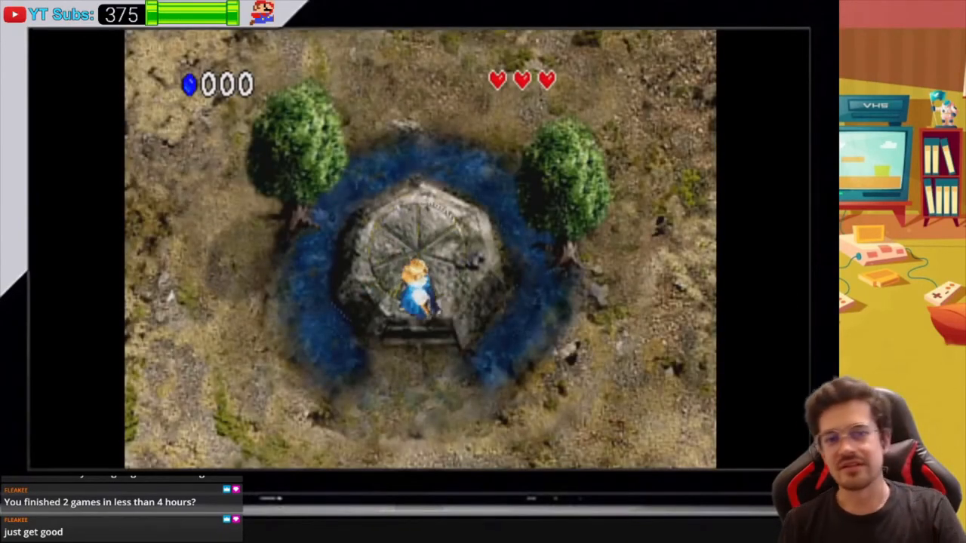